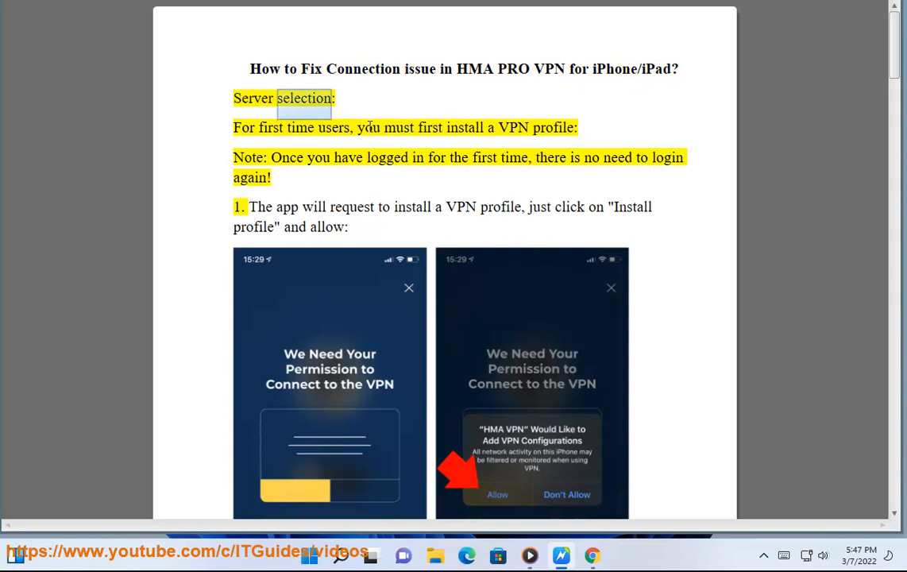
Follow the yellow highlight through Server selection and the first-time note to step 1's Install profile sentence.
double_click(400, 127)
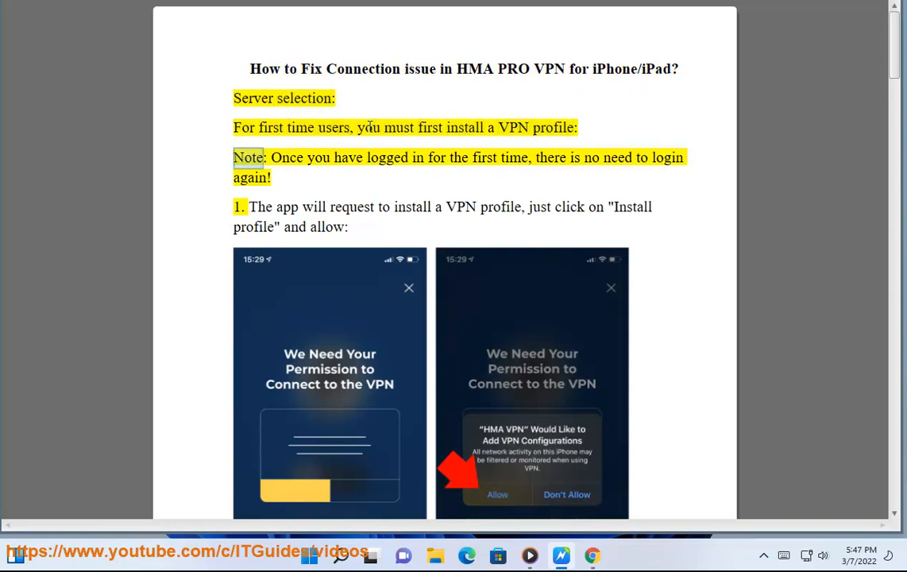
double_click(514, 157)
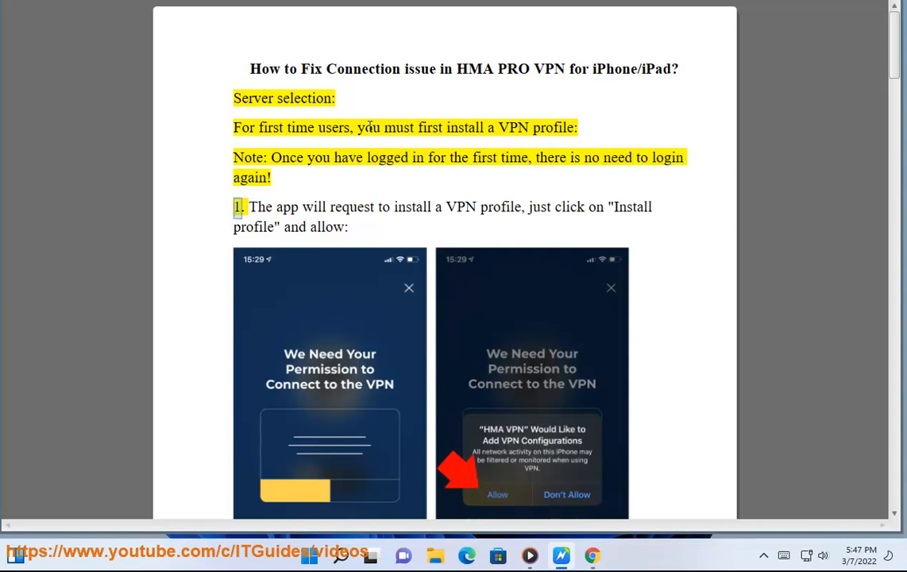
double_click(461, 207)
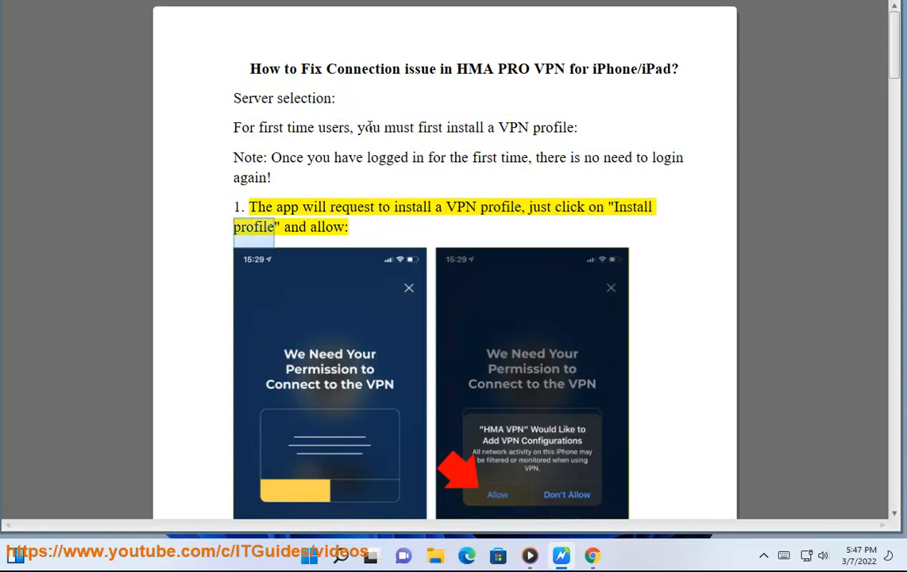
Follow the read-aloud onto page 2, past step 1, passcode/notifications and server selection.
scroll(down, 3)
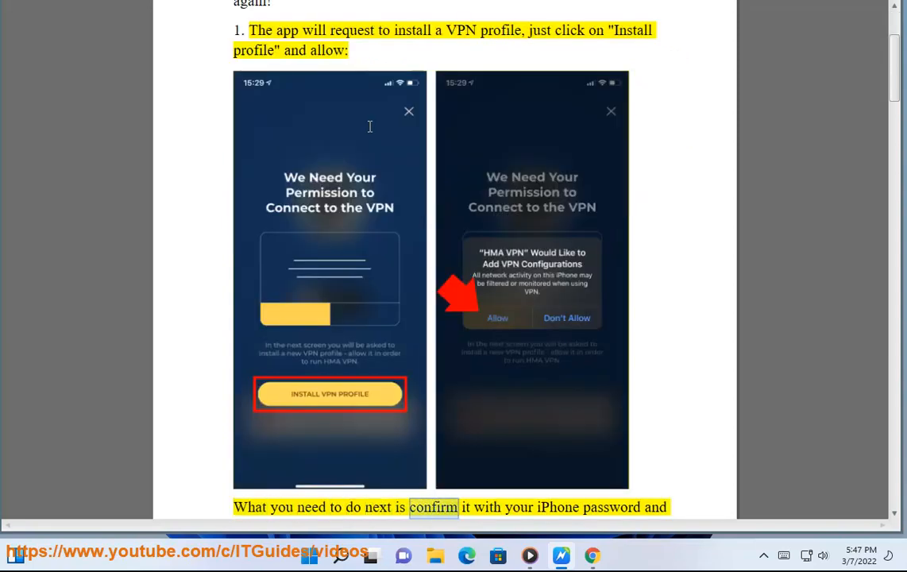
scroll(down, 3)
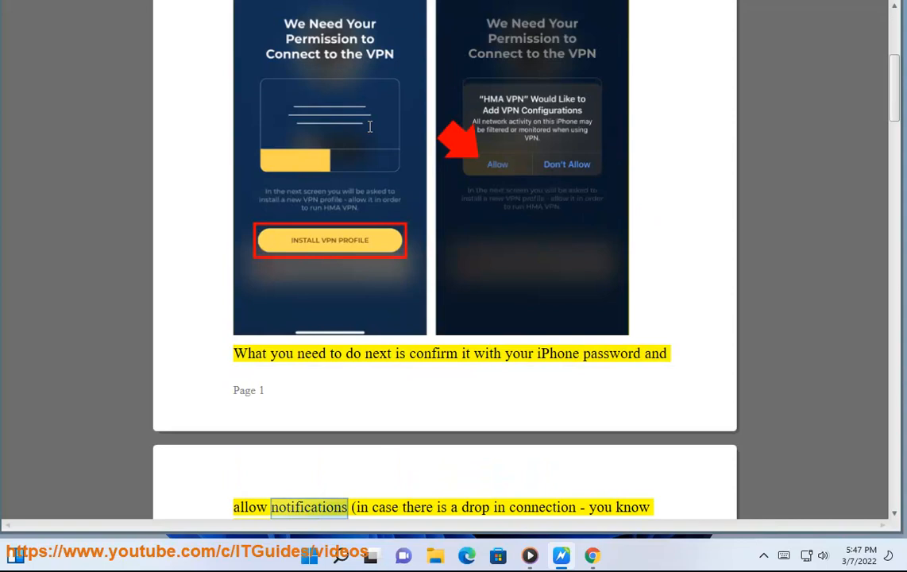
double_click(543, 507)
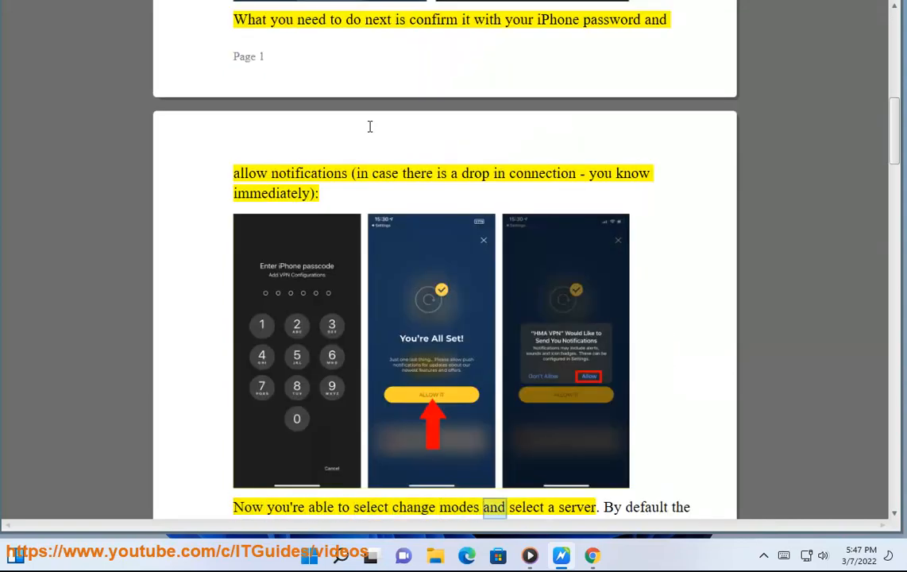
scroll(down, 3)
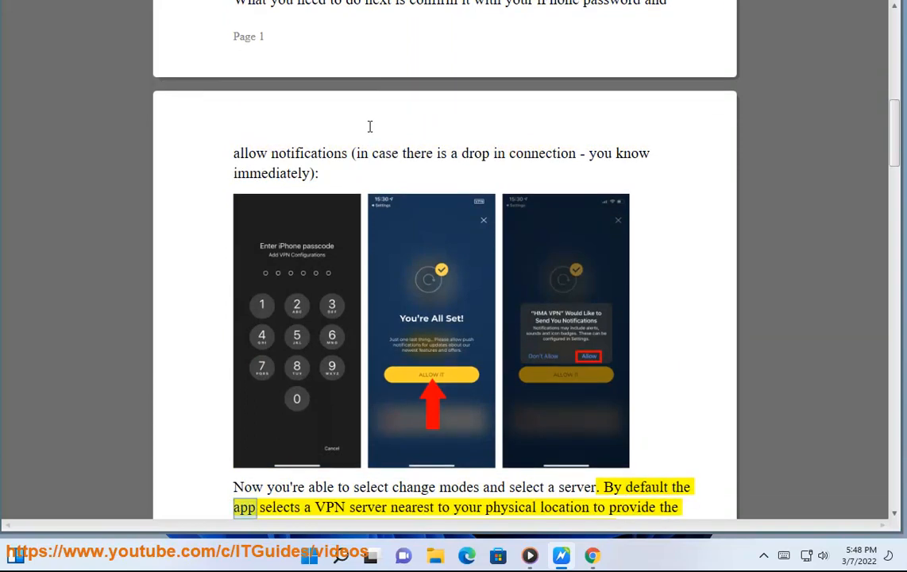
double_click(564, 506)
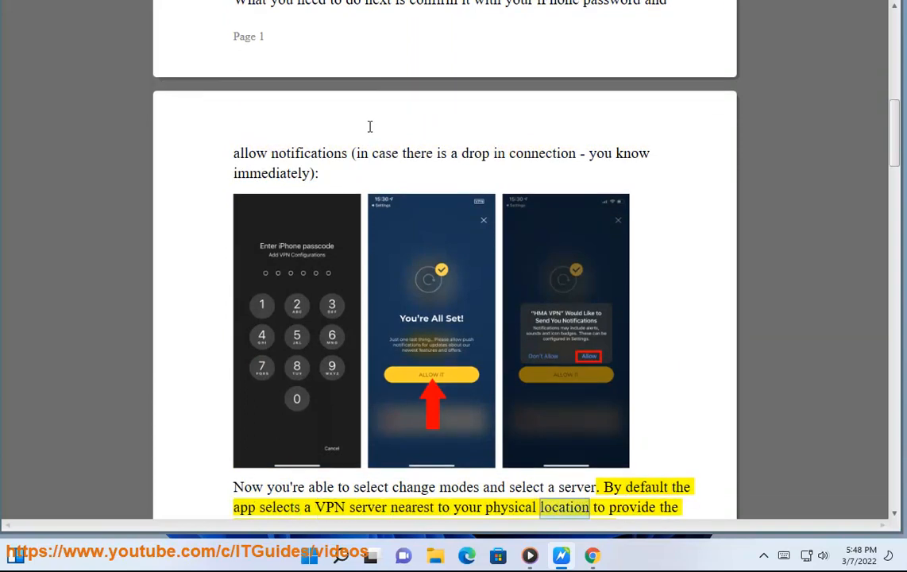
scroll(down, 3)
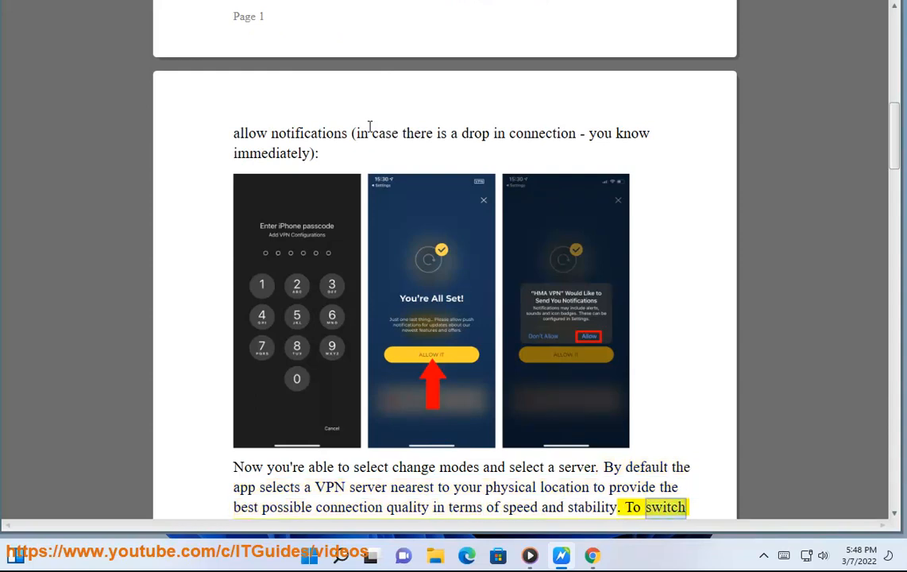
scroll(down, 3)
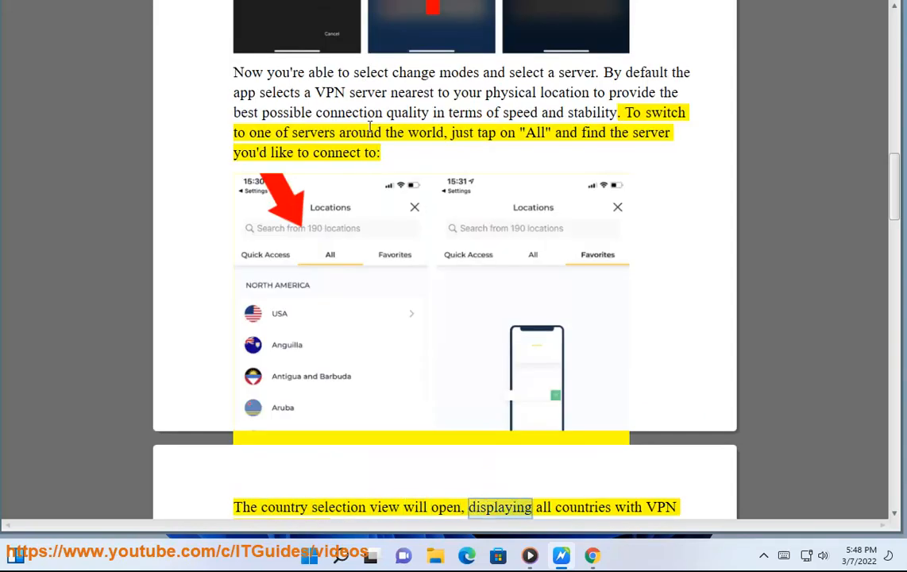
Follow narration through the country selection and search-term paragraphs to the VPN connection sentence.
scroll(down, 3)
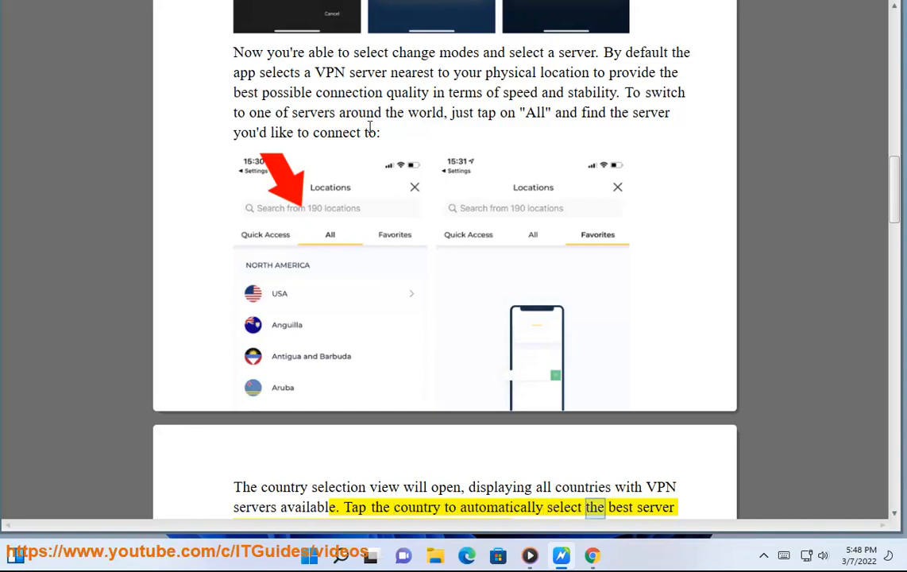
scroll(down, 3)
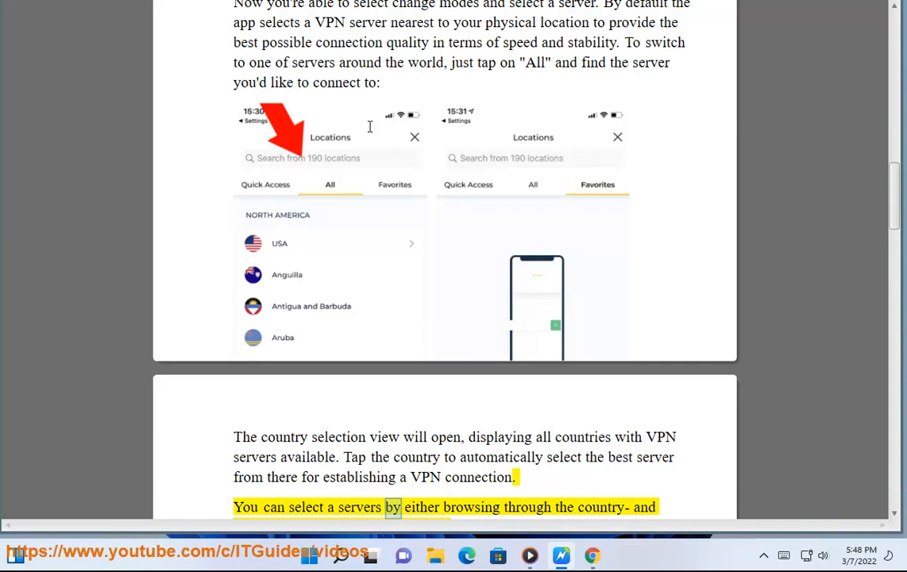
scroll(down, 3)
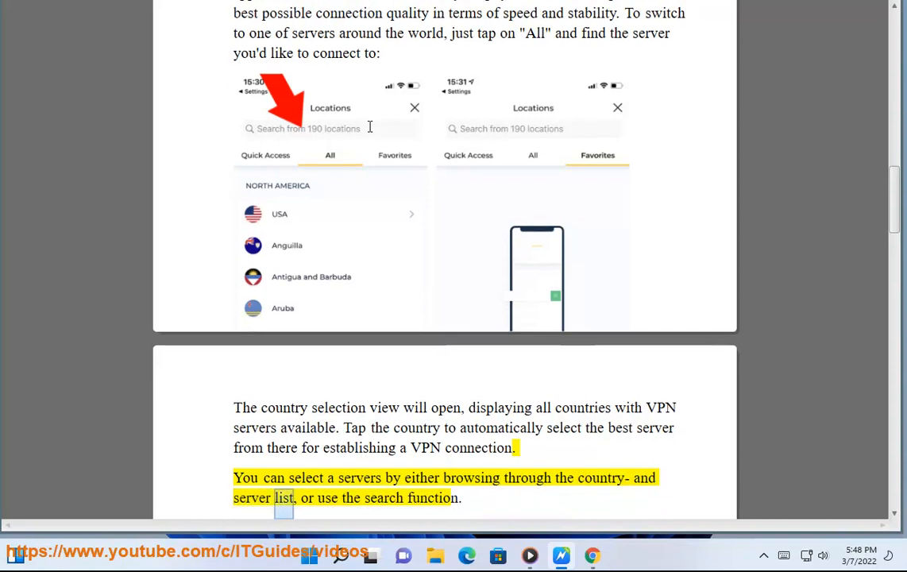
scroll(down, 3)
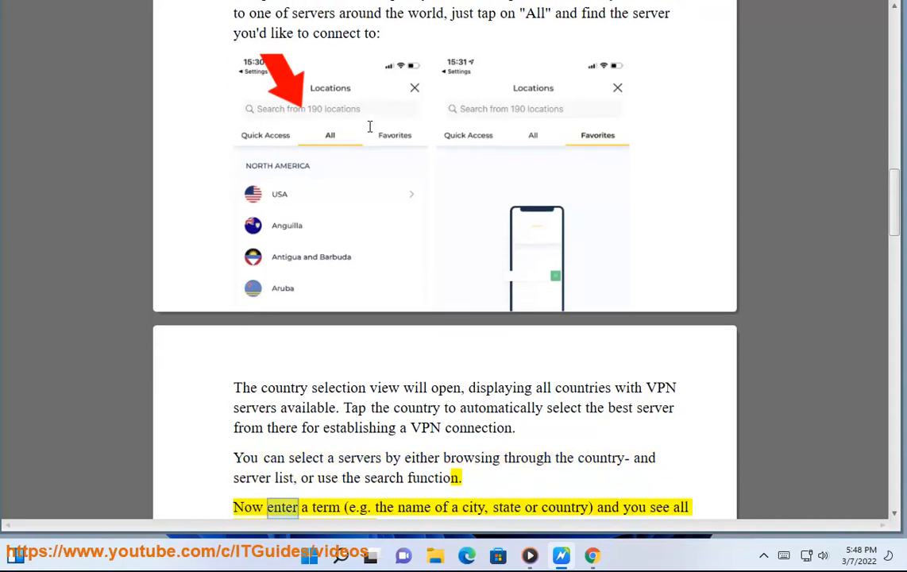
double_click(506, 507)
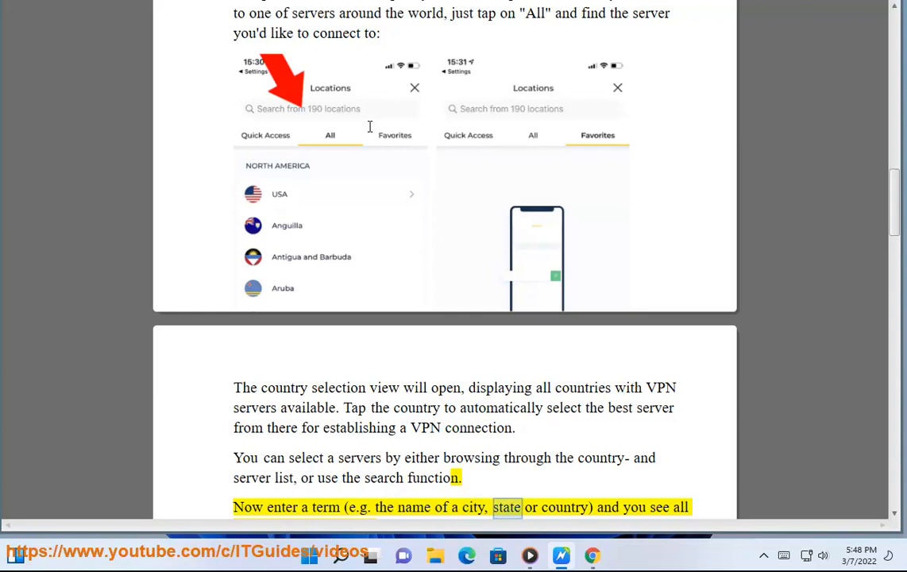
scroll(down, 3)
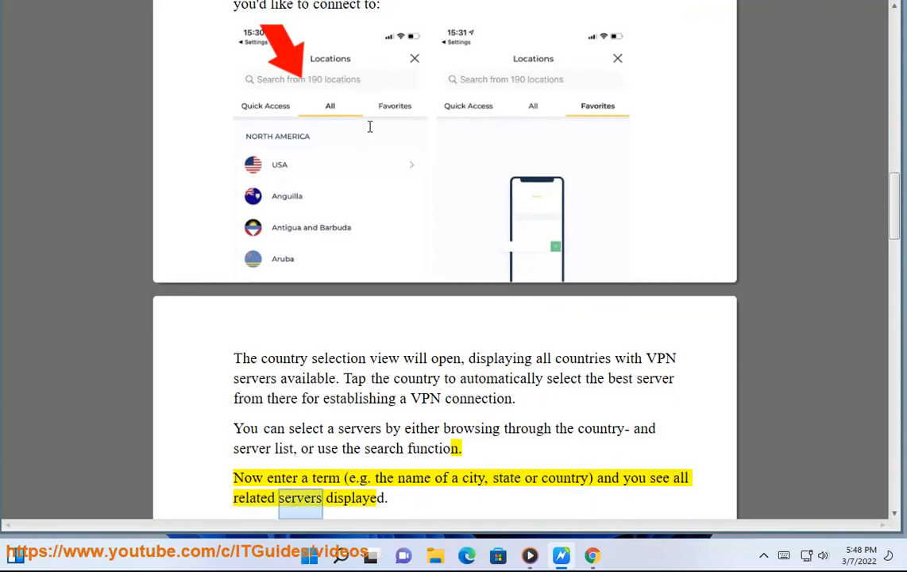
scroll(down, 3)
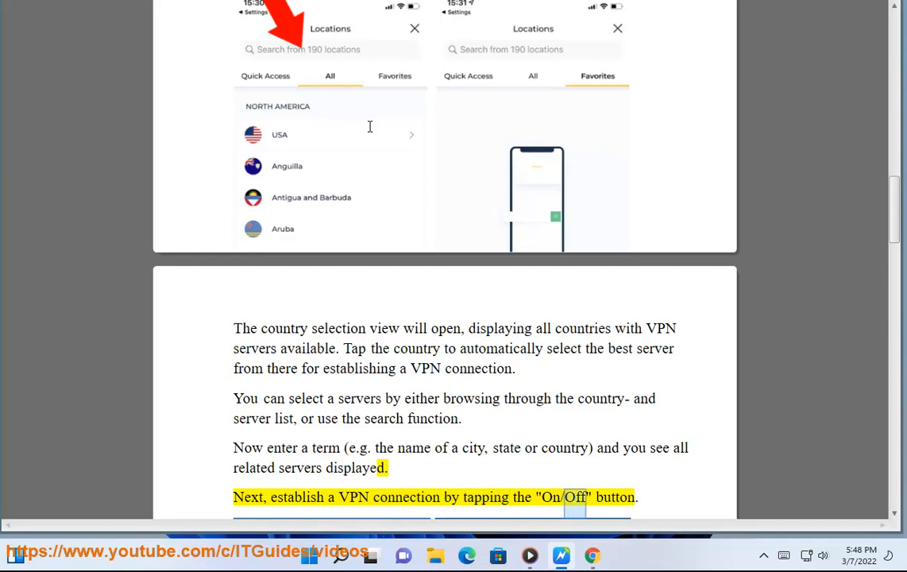
Scroll past the VPN connection sentence and close the paid-version upgrade popup with its X.
scroll(down, 3)
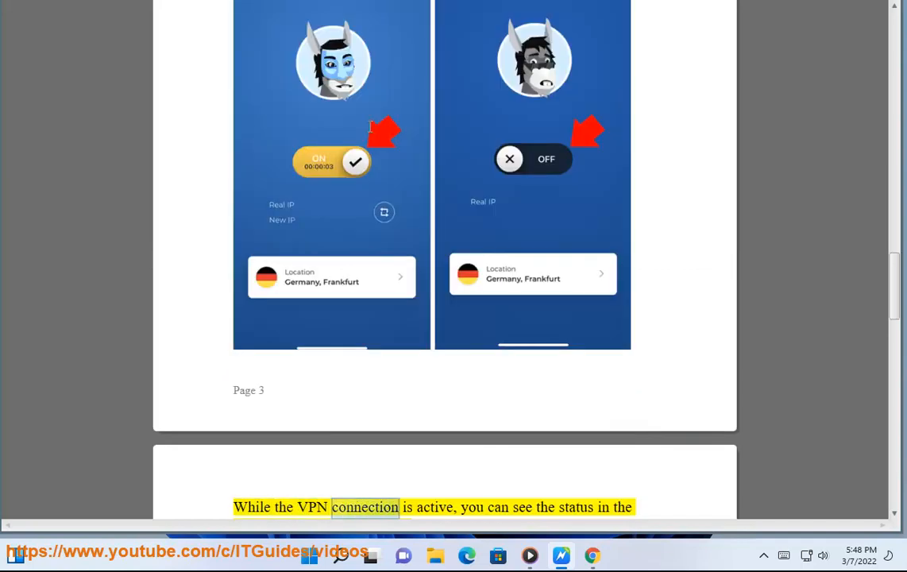
scroll(down, 3)
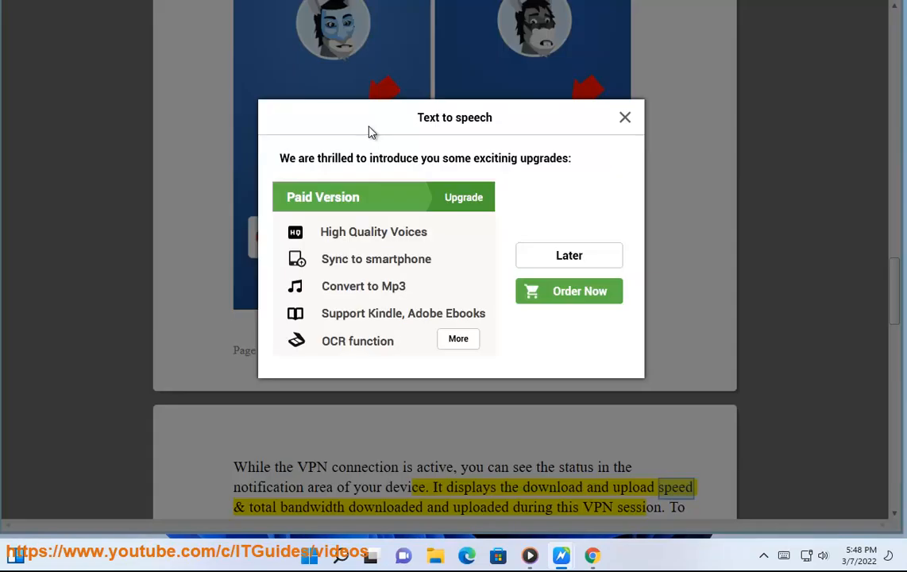
mouse_move(645, 128)
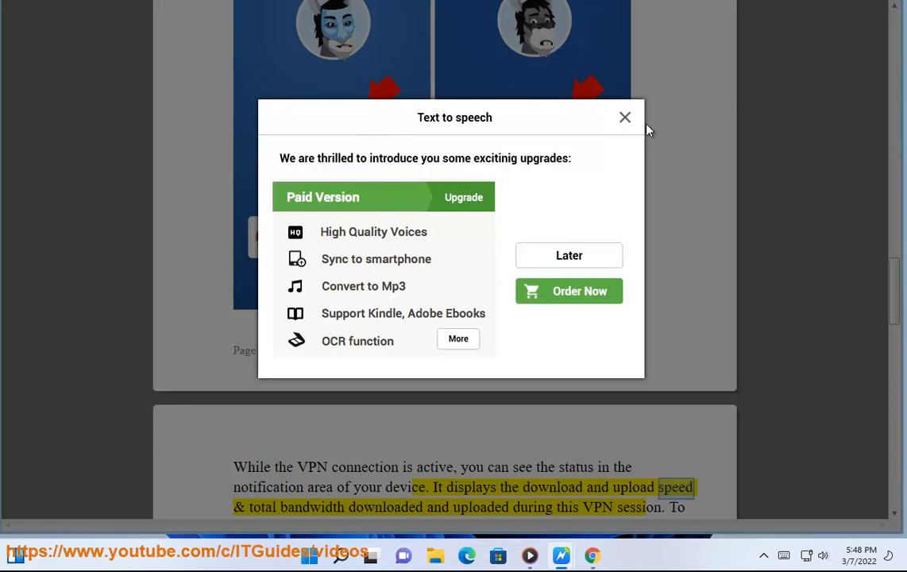
click(625, 116)
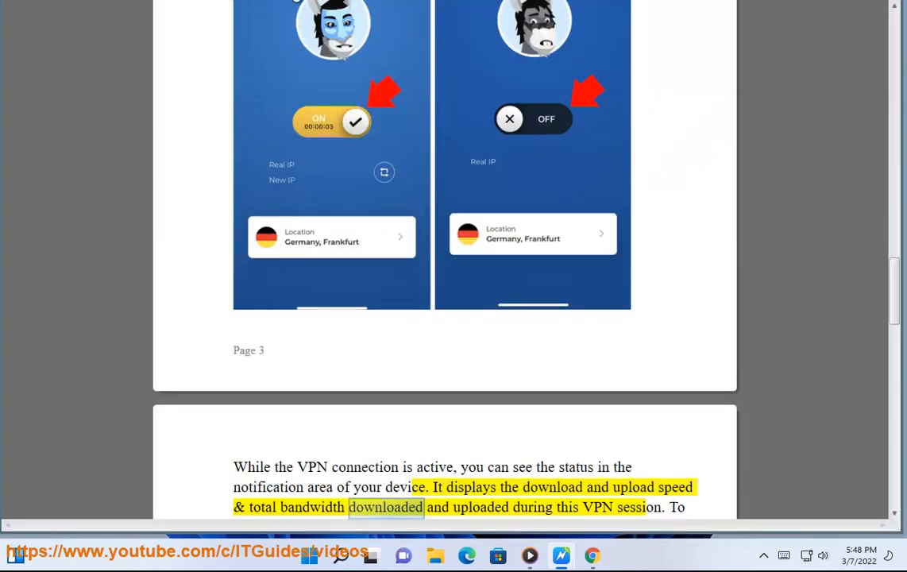
Follow the highlight through the notification-area paragraph and connection-rules sentence to the Connection issues heading.
double_click(638, 507)
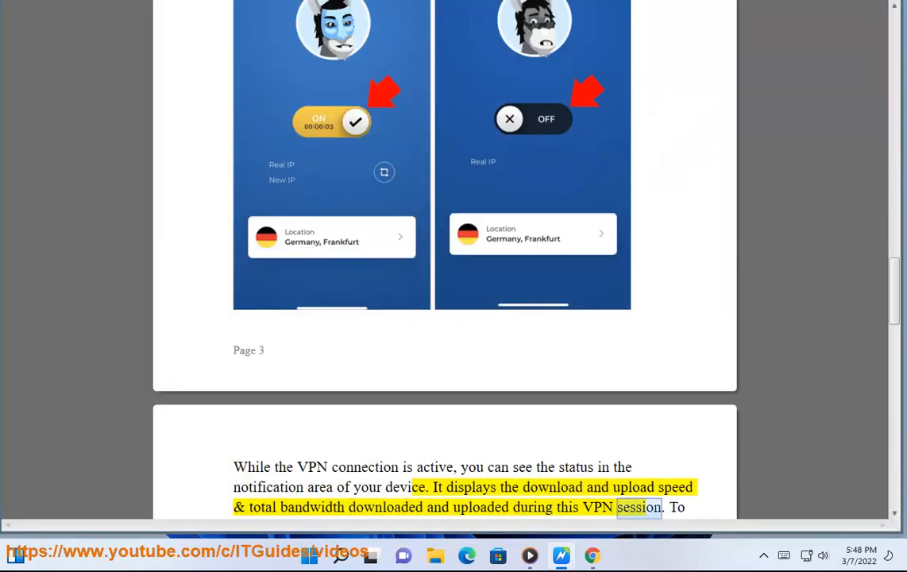
scroll(down, 3)
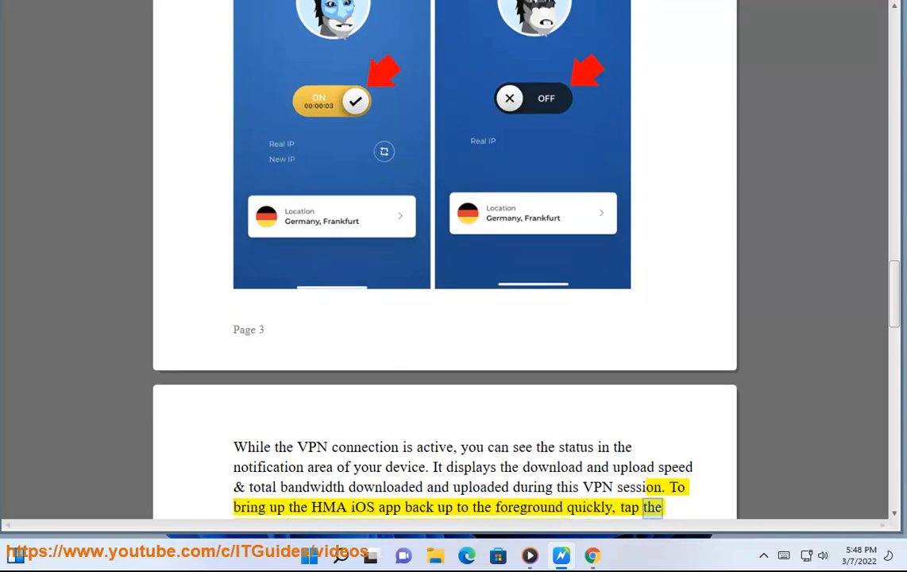
scroll(down, 3)
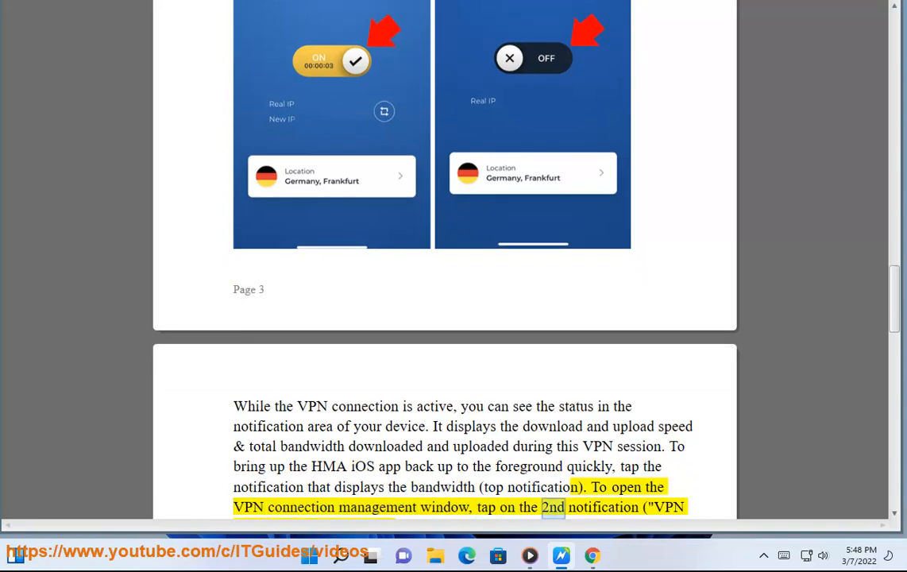
scroll(down, 3)
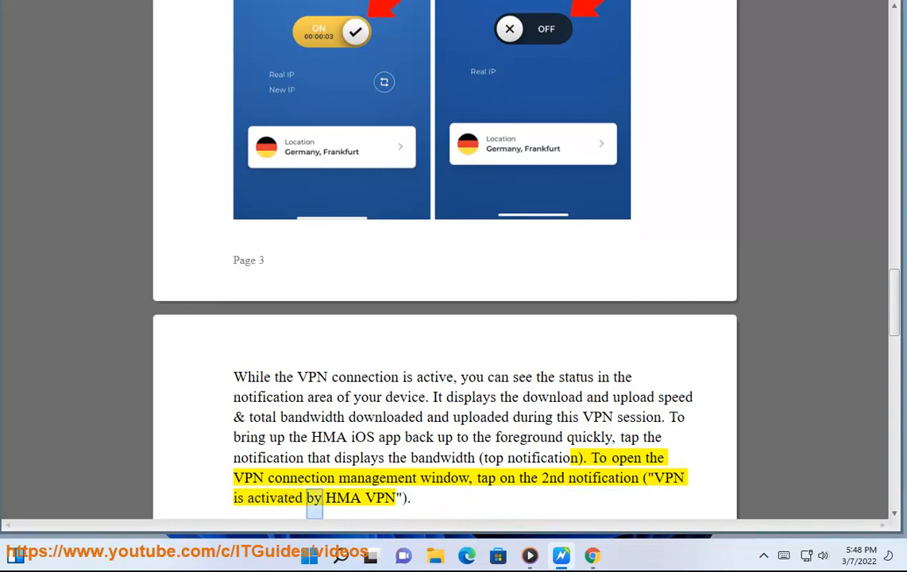
scroll(down, 3)
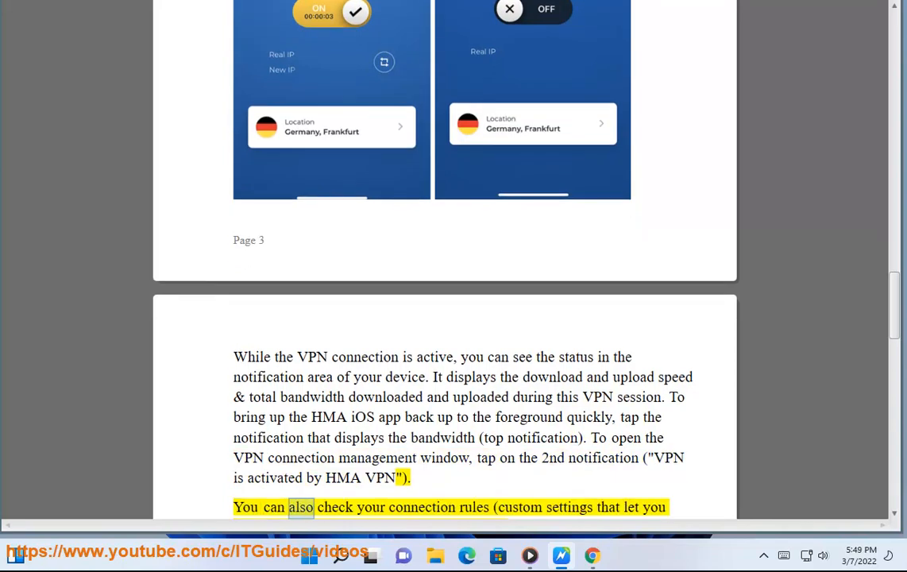
double_click(569, 507)
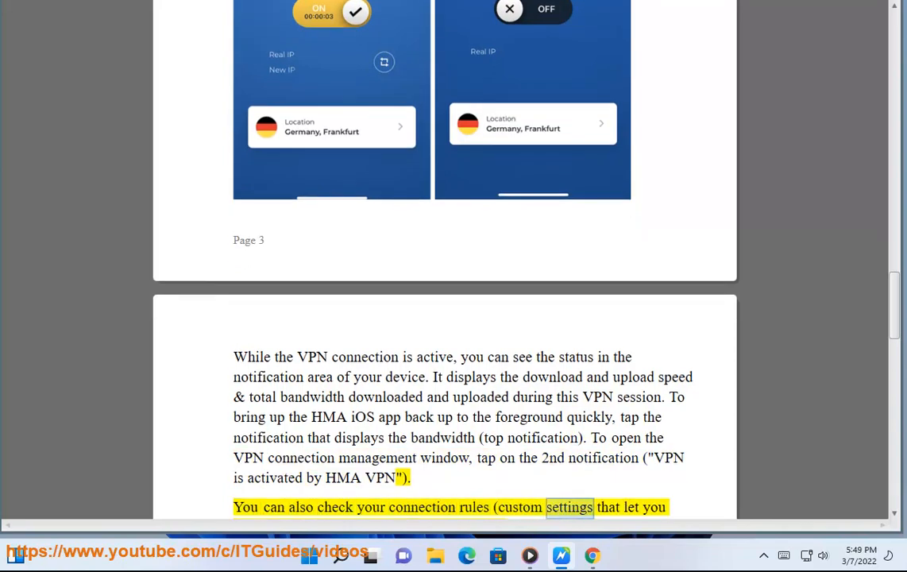
scroll(down, 3)
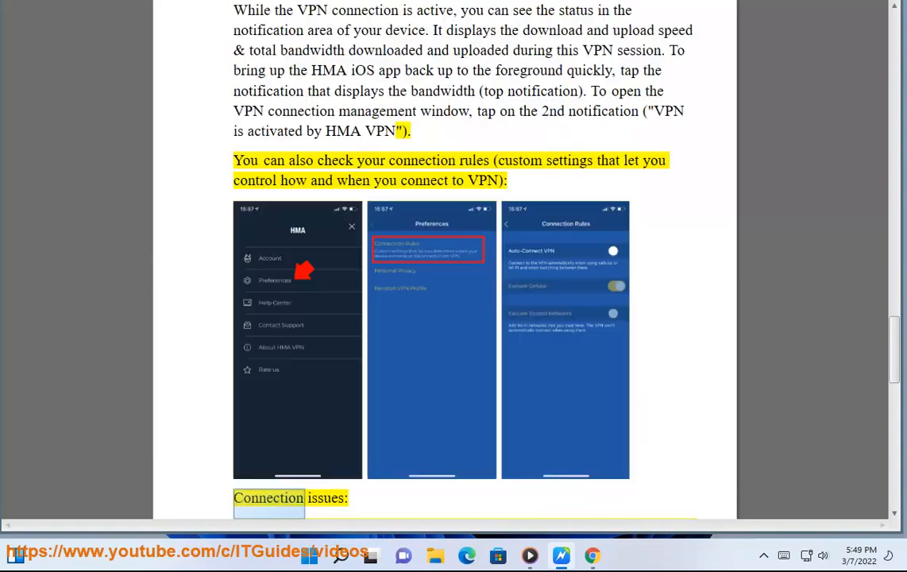
Scroll past the HMA screenshots through the server-area, mobile-versus-Wifi and router firewall tips.
scroll(down, 3)
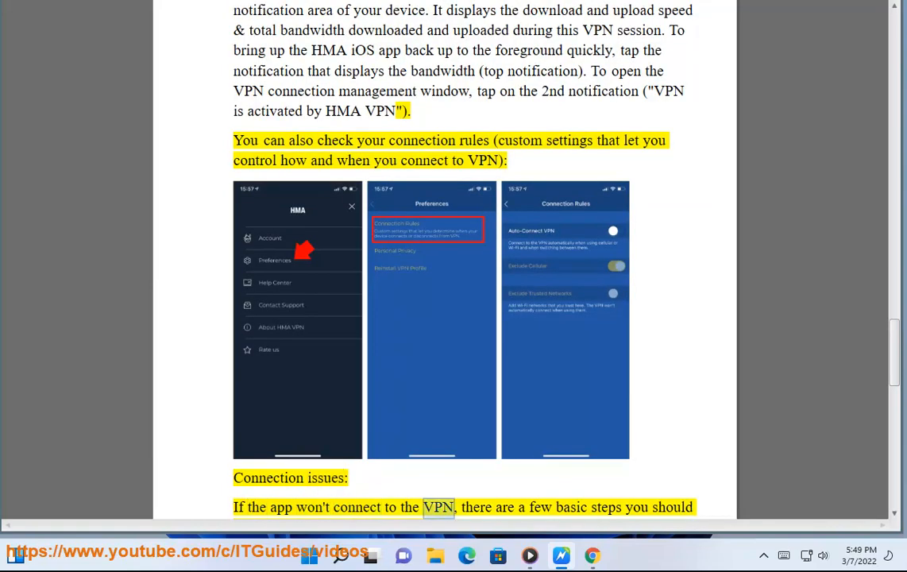
scroll(down, 3)
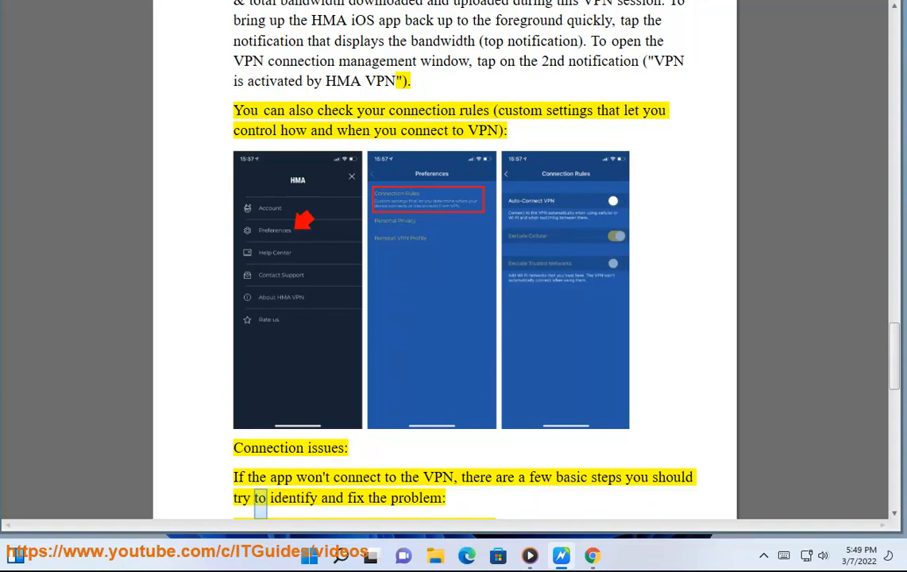
scroll(down, 3)
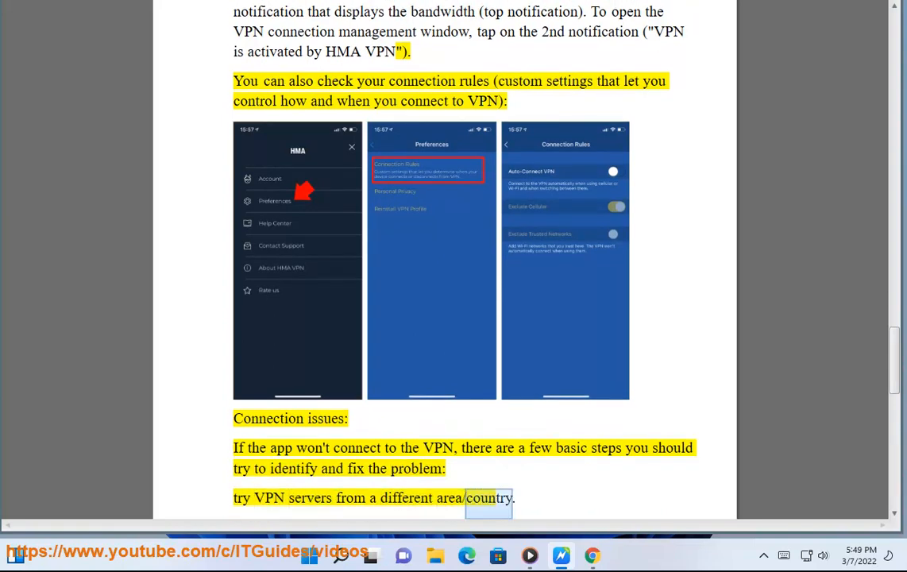
scroll(down, 3)
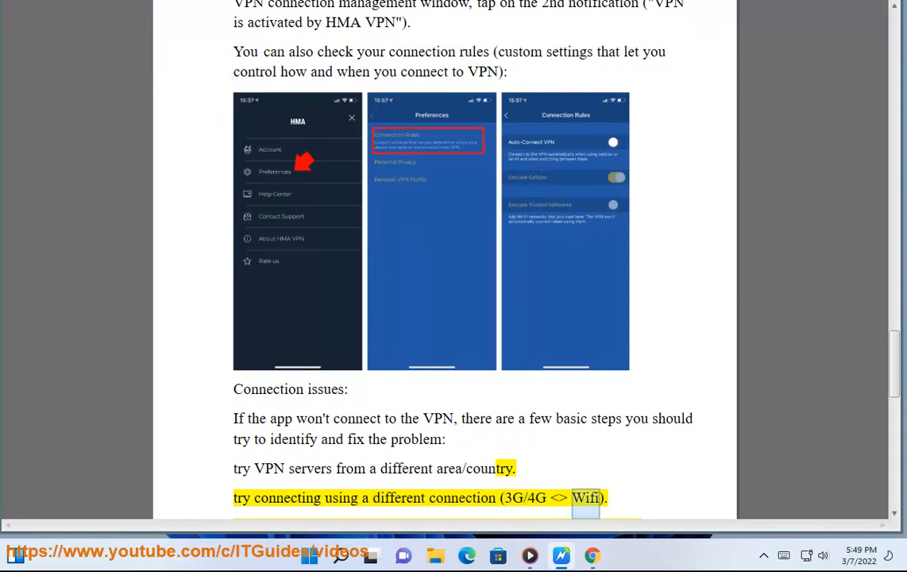
scroll(down, 3)
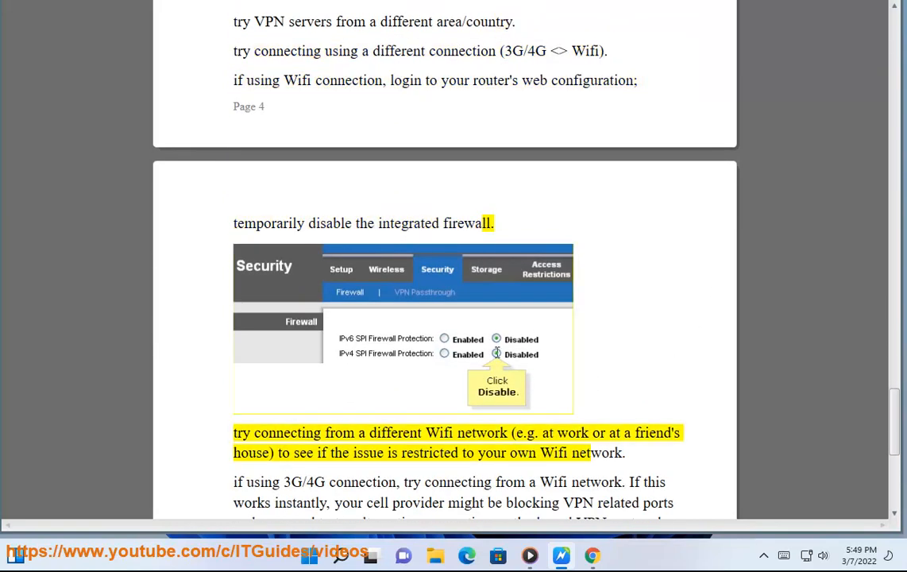
Follow narration onto page 4 through the different-Wifi-network and 3G/4G cell-provider tips.
double_click(526, 433)
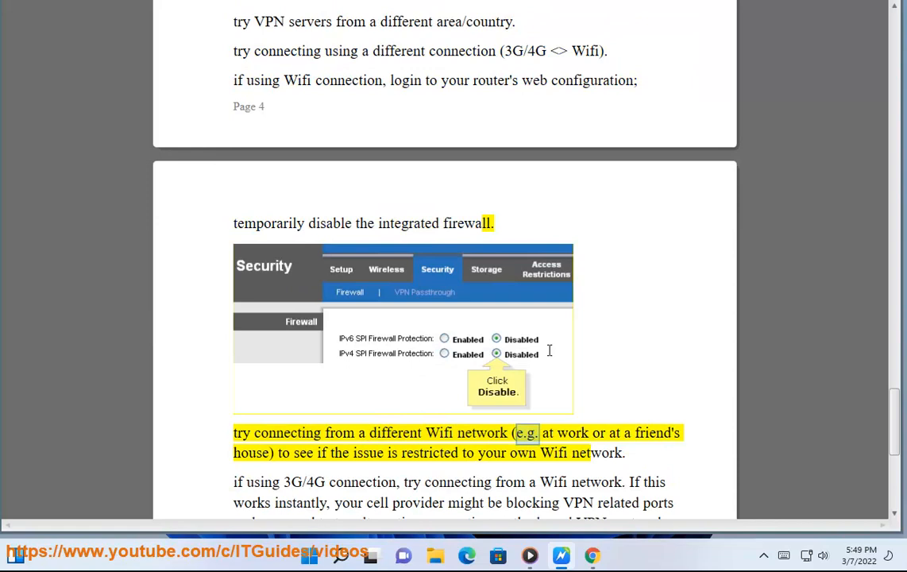
scroll(down, 3)
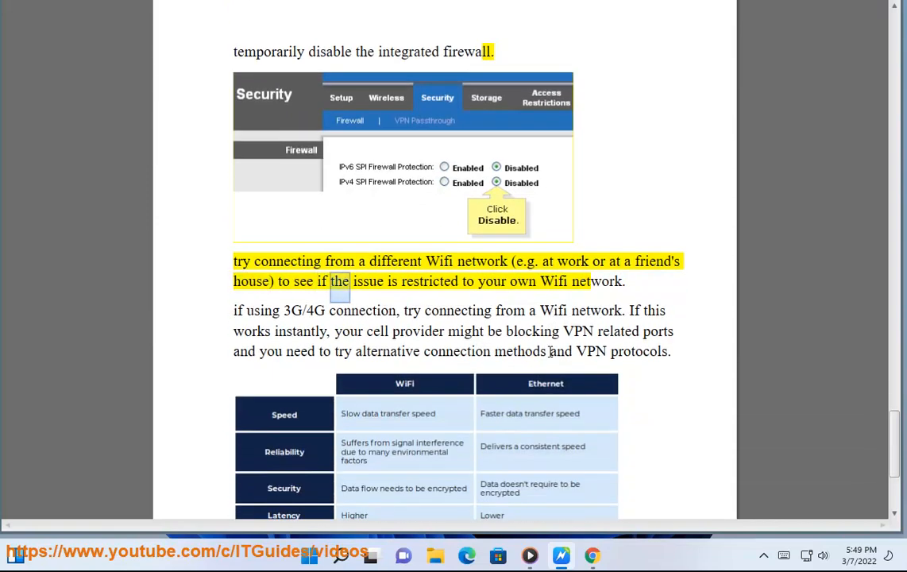
scroll(down, 3)
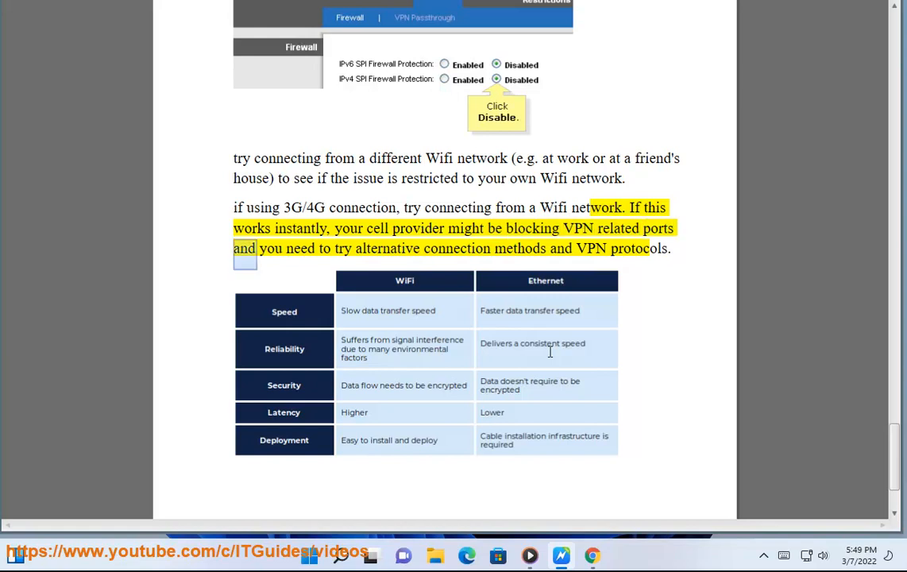
double_click(591, 247)
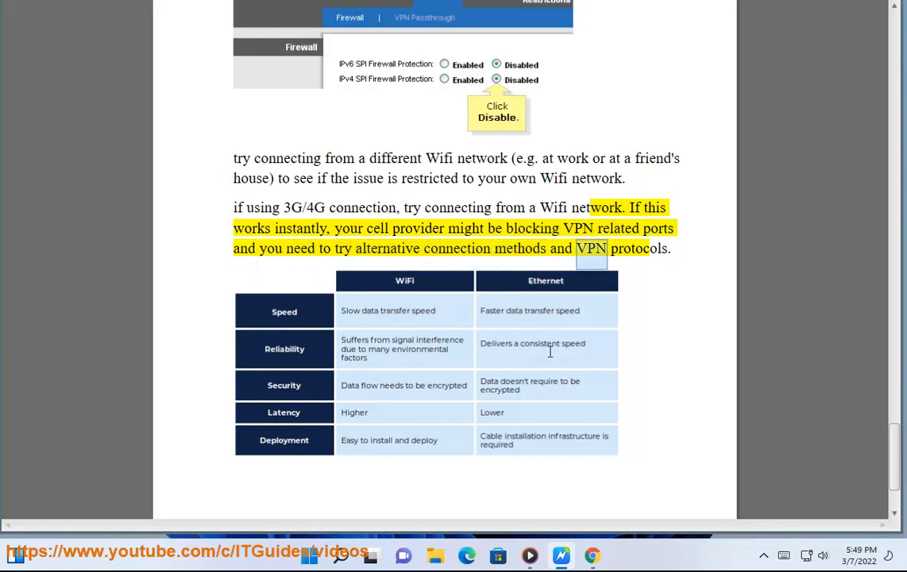